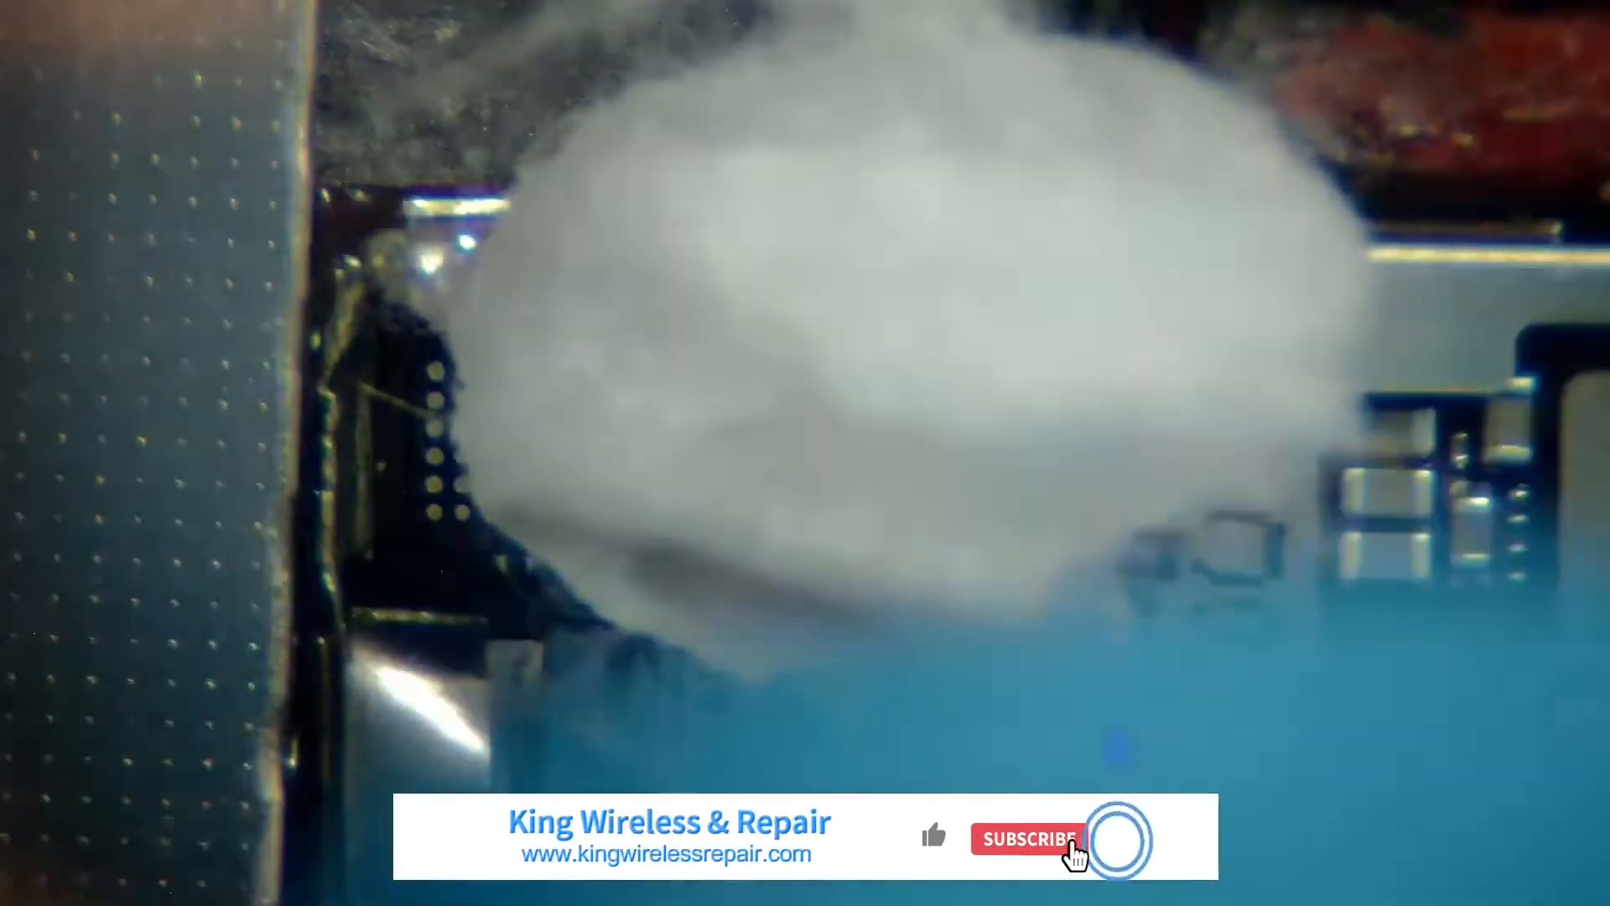
click(1035, 837)
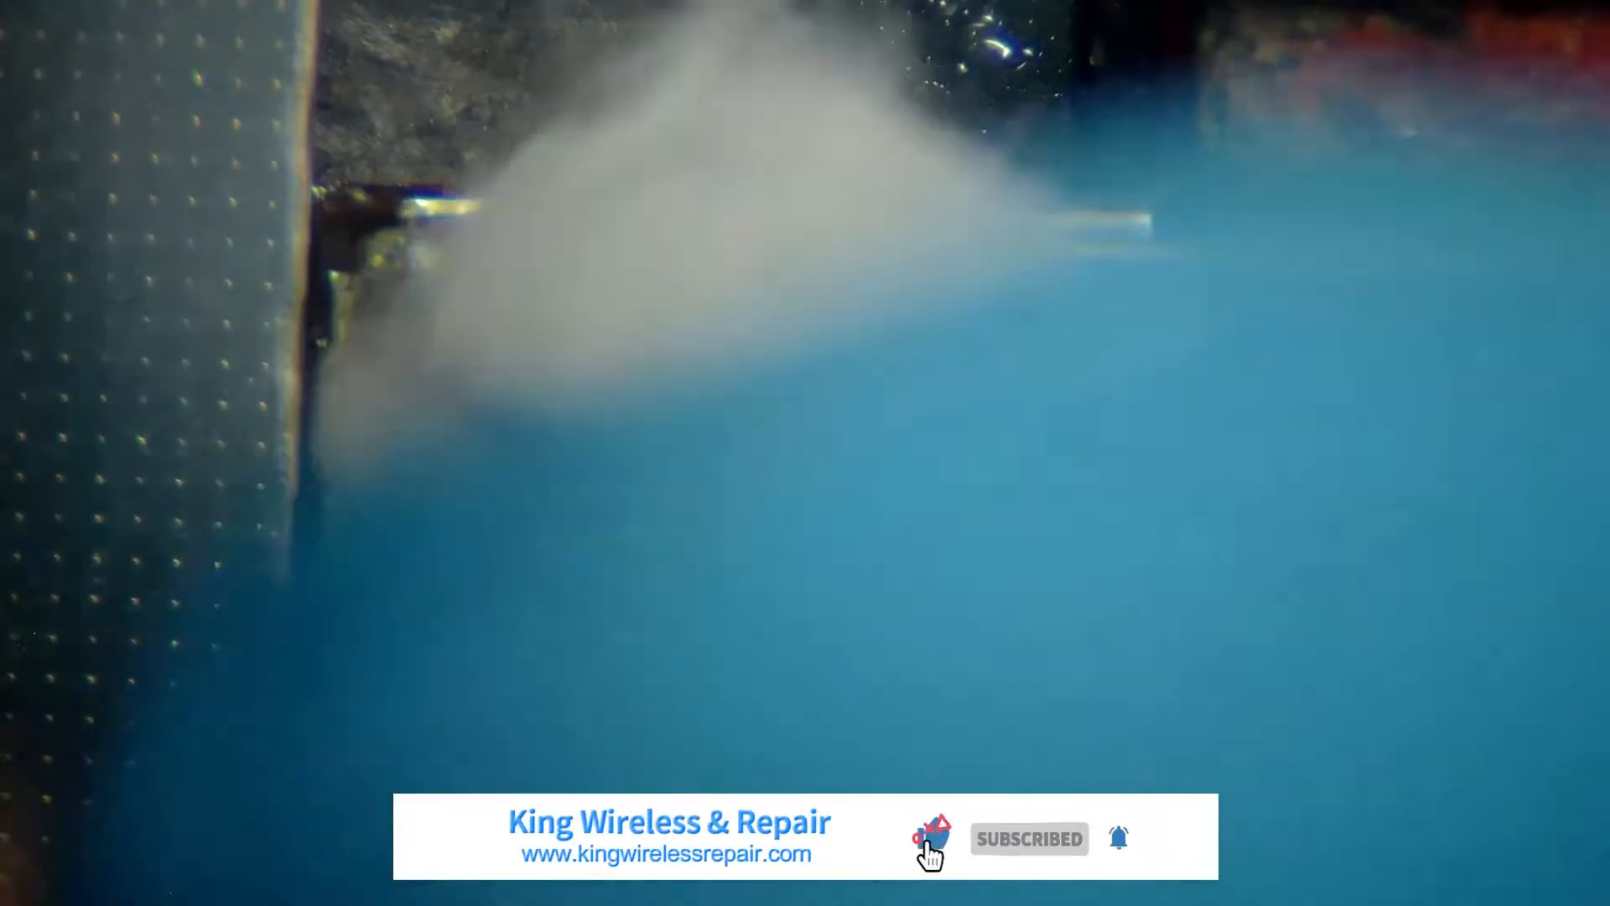